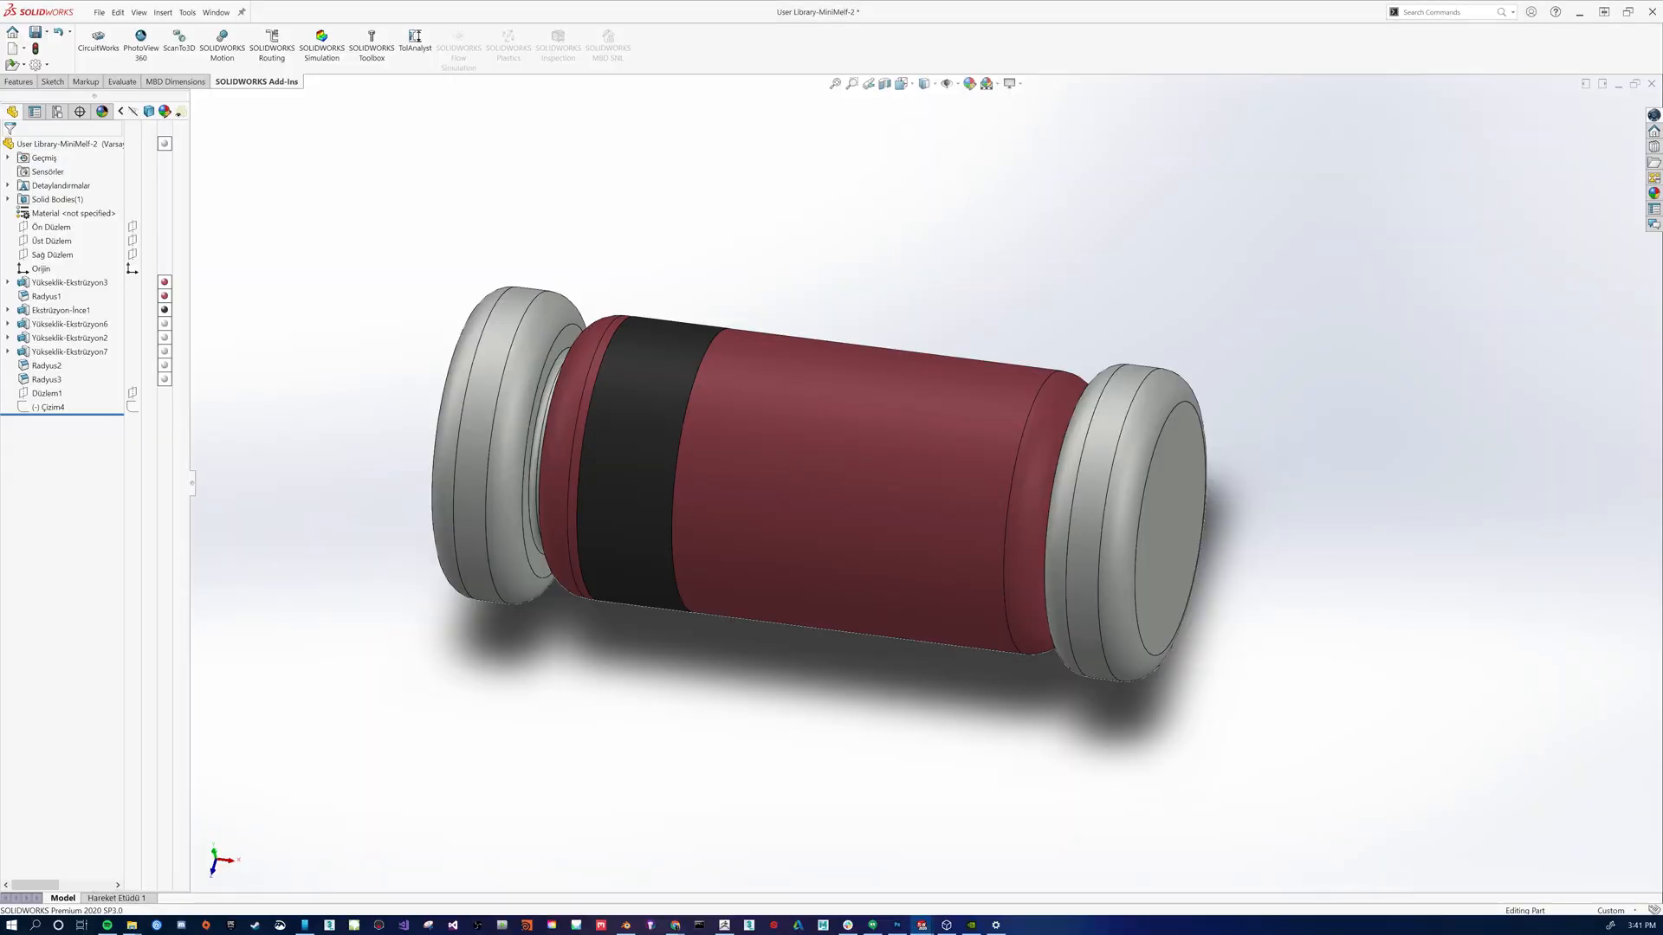
# - Search for the Convert to Mesh Body command
pyautogui.click(161, 12)
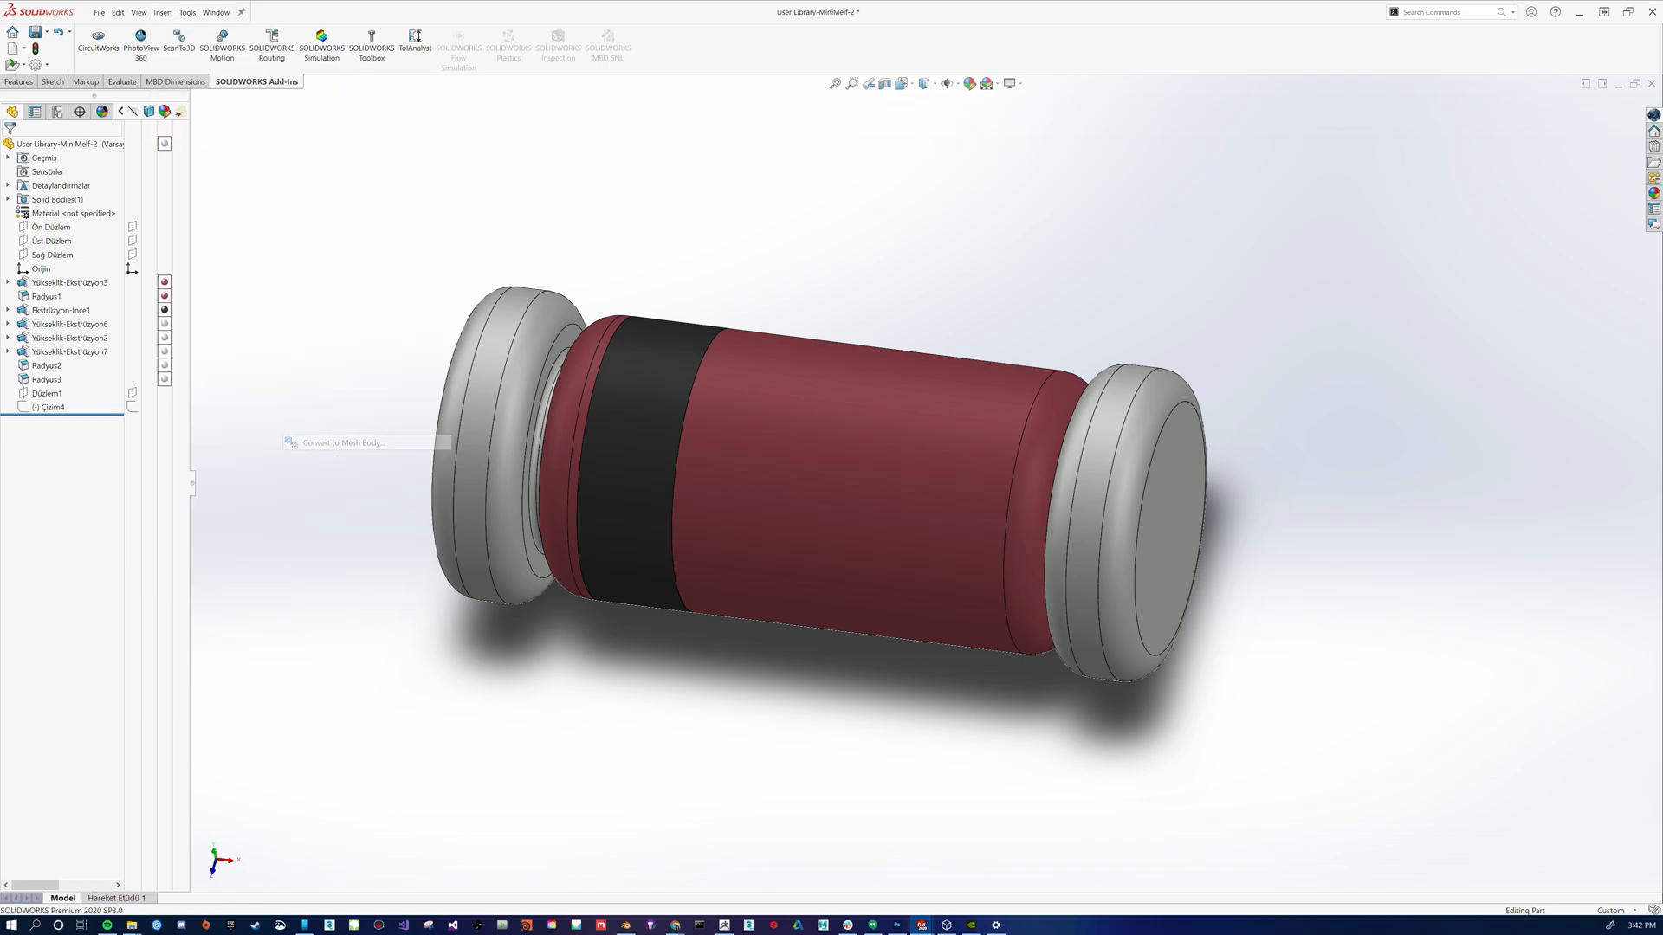
# - Start Convert to Mesh Body on the diode and preview refinement from coarsest to finest
pyautogui.click(341, 442)
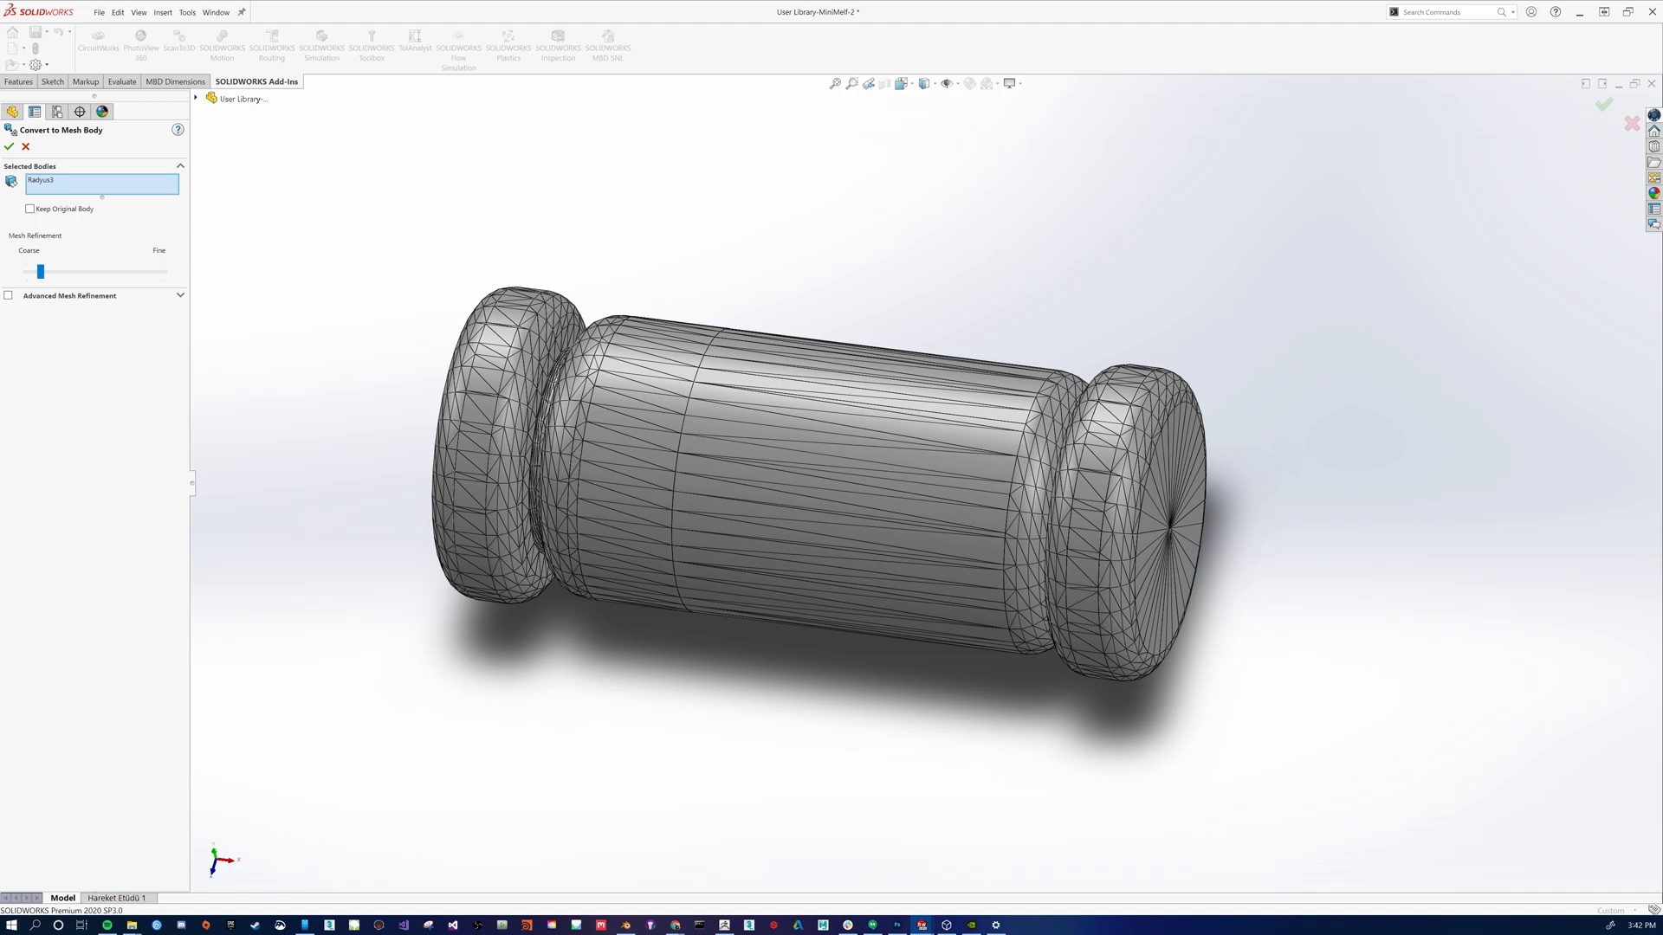
pyautogui.moveTo(1656, 272)
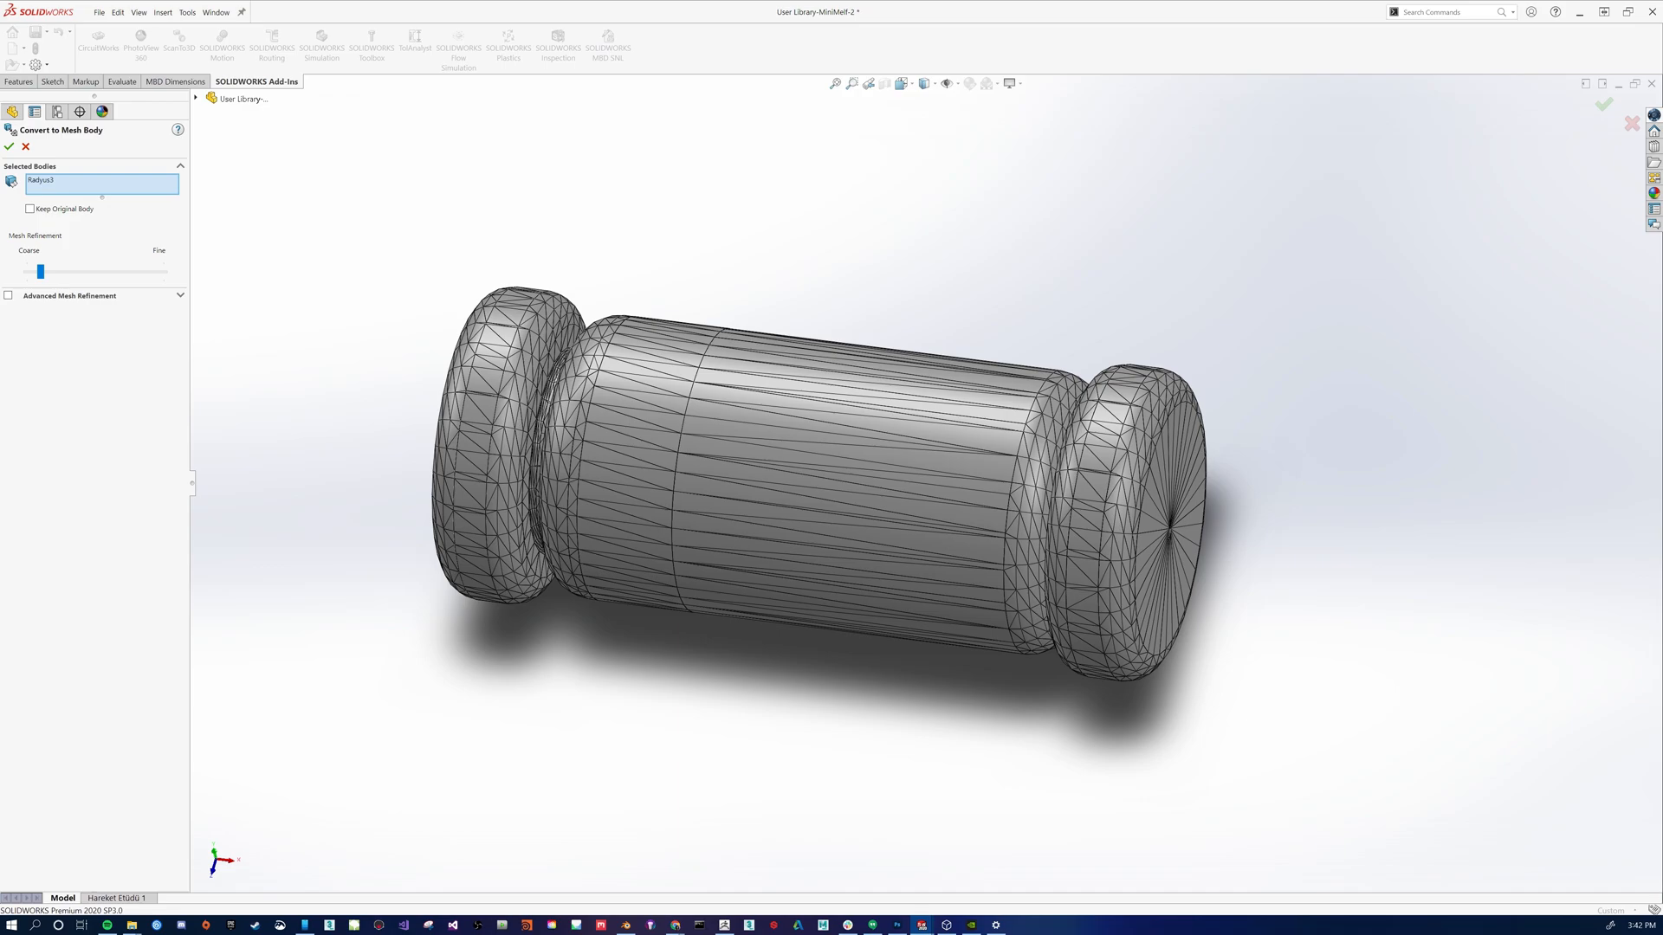
pyautogui.moveTo(40, 272); pyautogui.dragTo(30, 272)
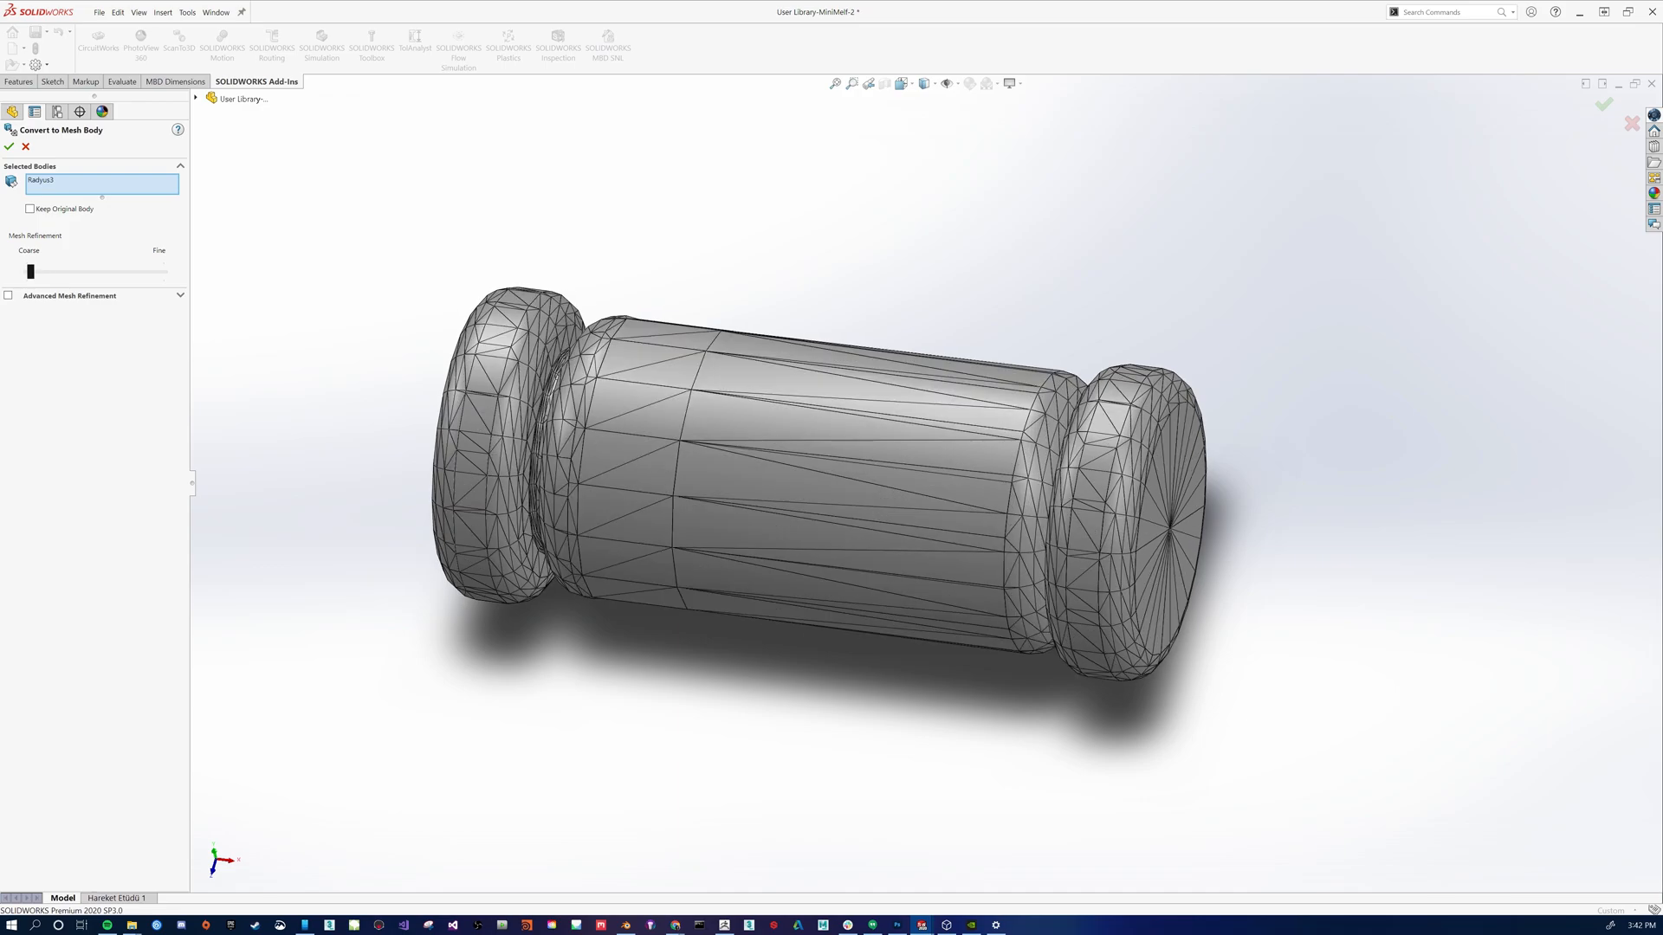
pyautogui.moveTo(30, 272); pyautogui.dragTo(133, 272)
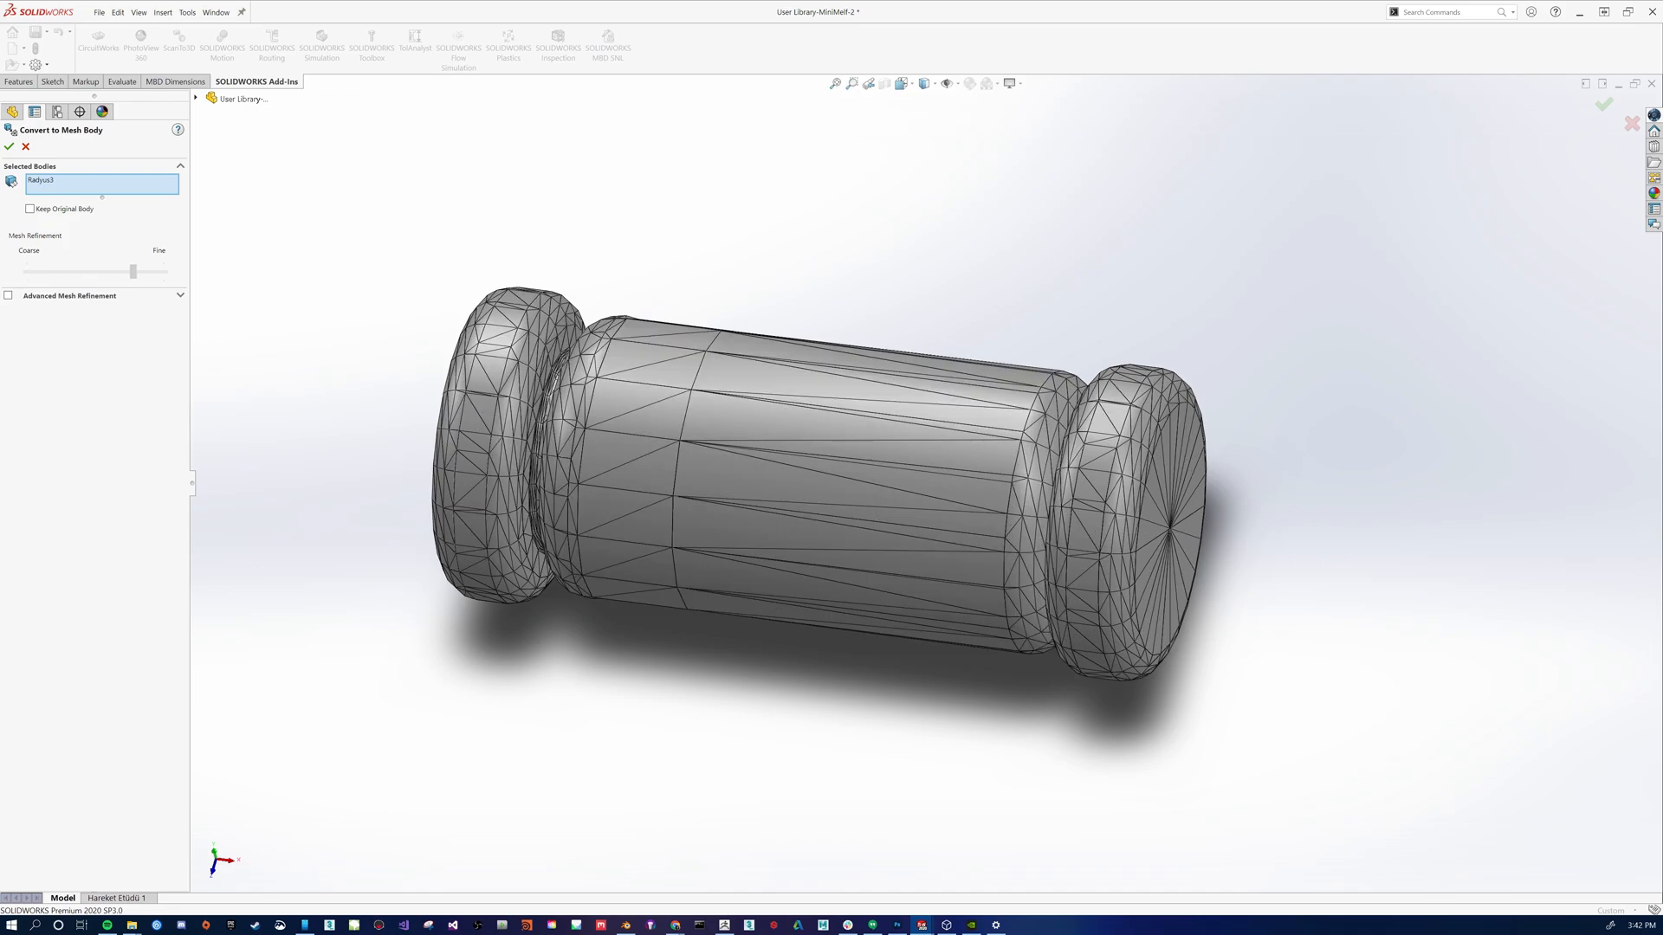
pyautogui.moveTo(100, 272); pyautogui.dragTo(133, 272)
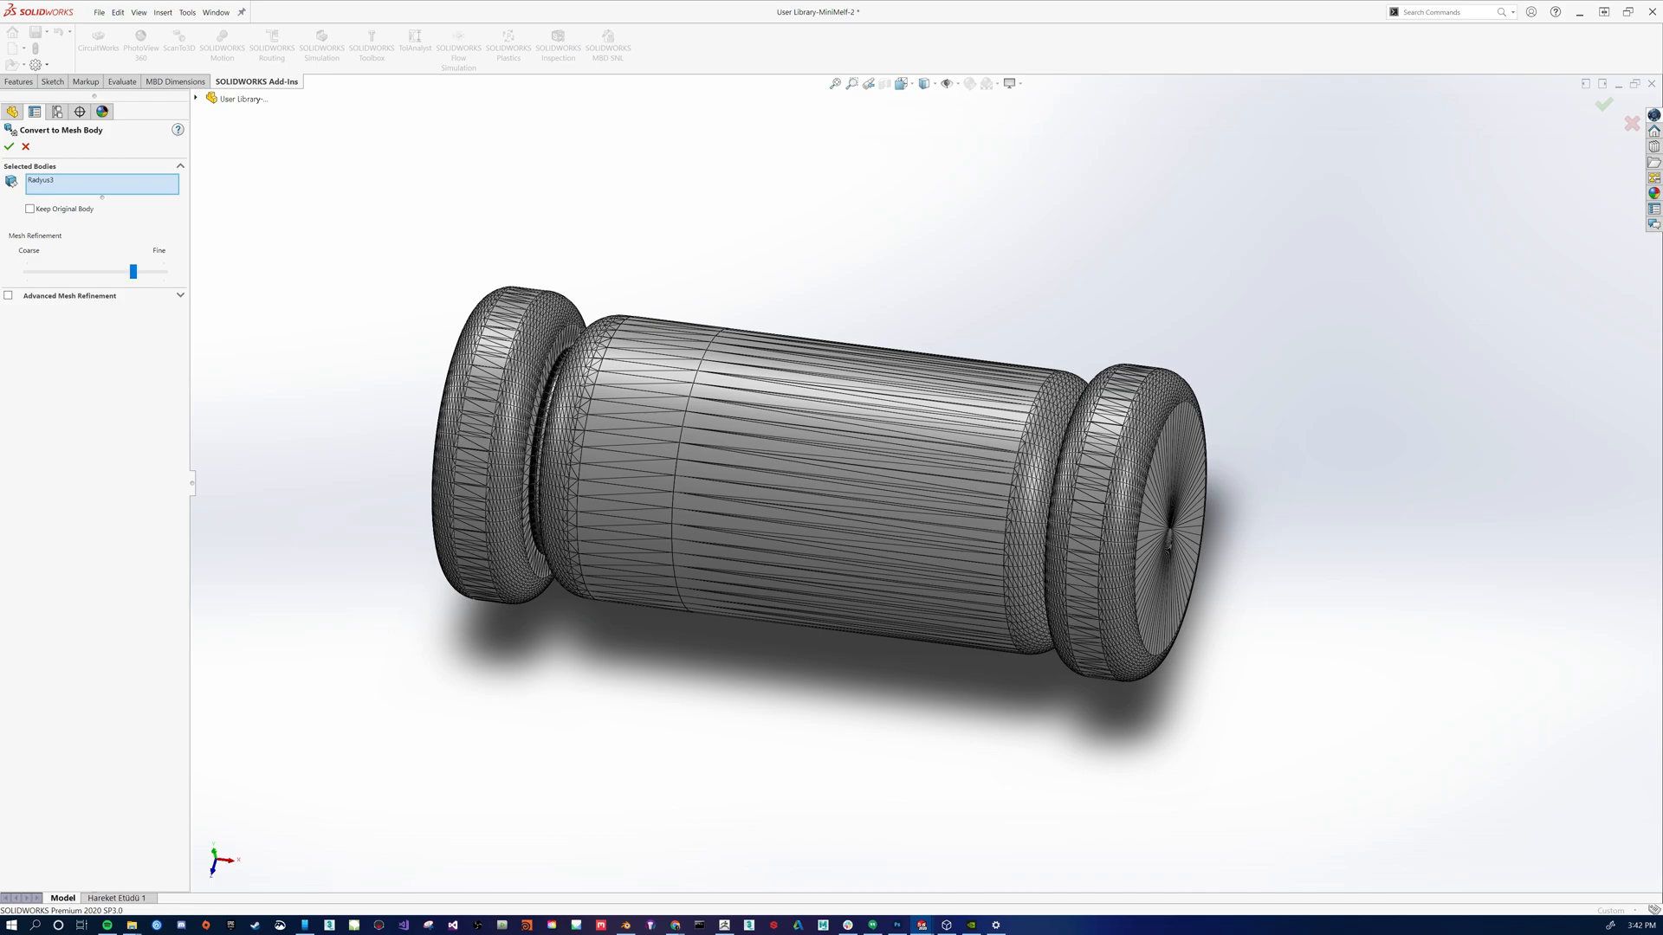
pyautogui.moveTo(920, 558)
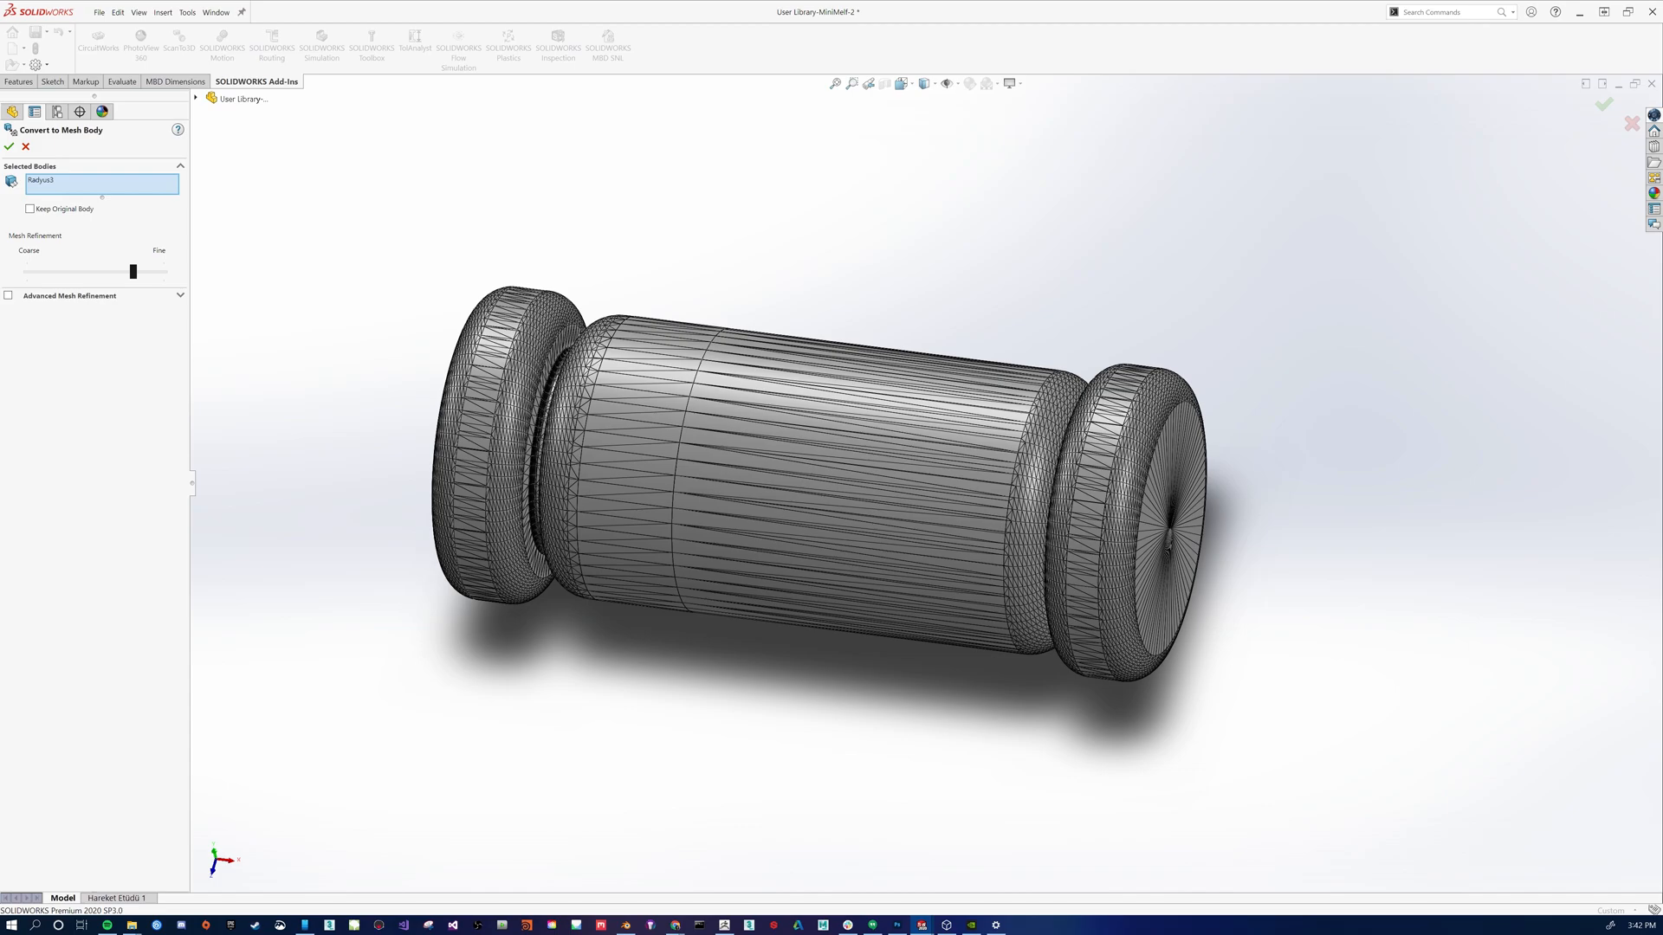
# - Bring the Mesh Refinement slider back down and settle near Coarse
pyautogui.moveTo(132, 272); pyautogui.dragTo(48, 272)
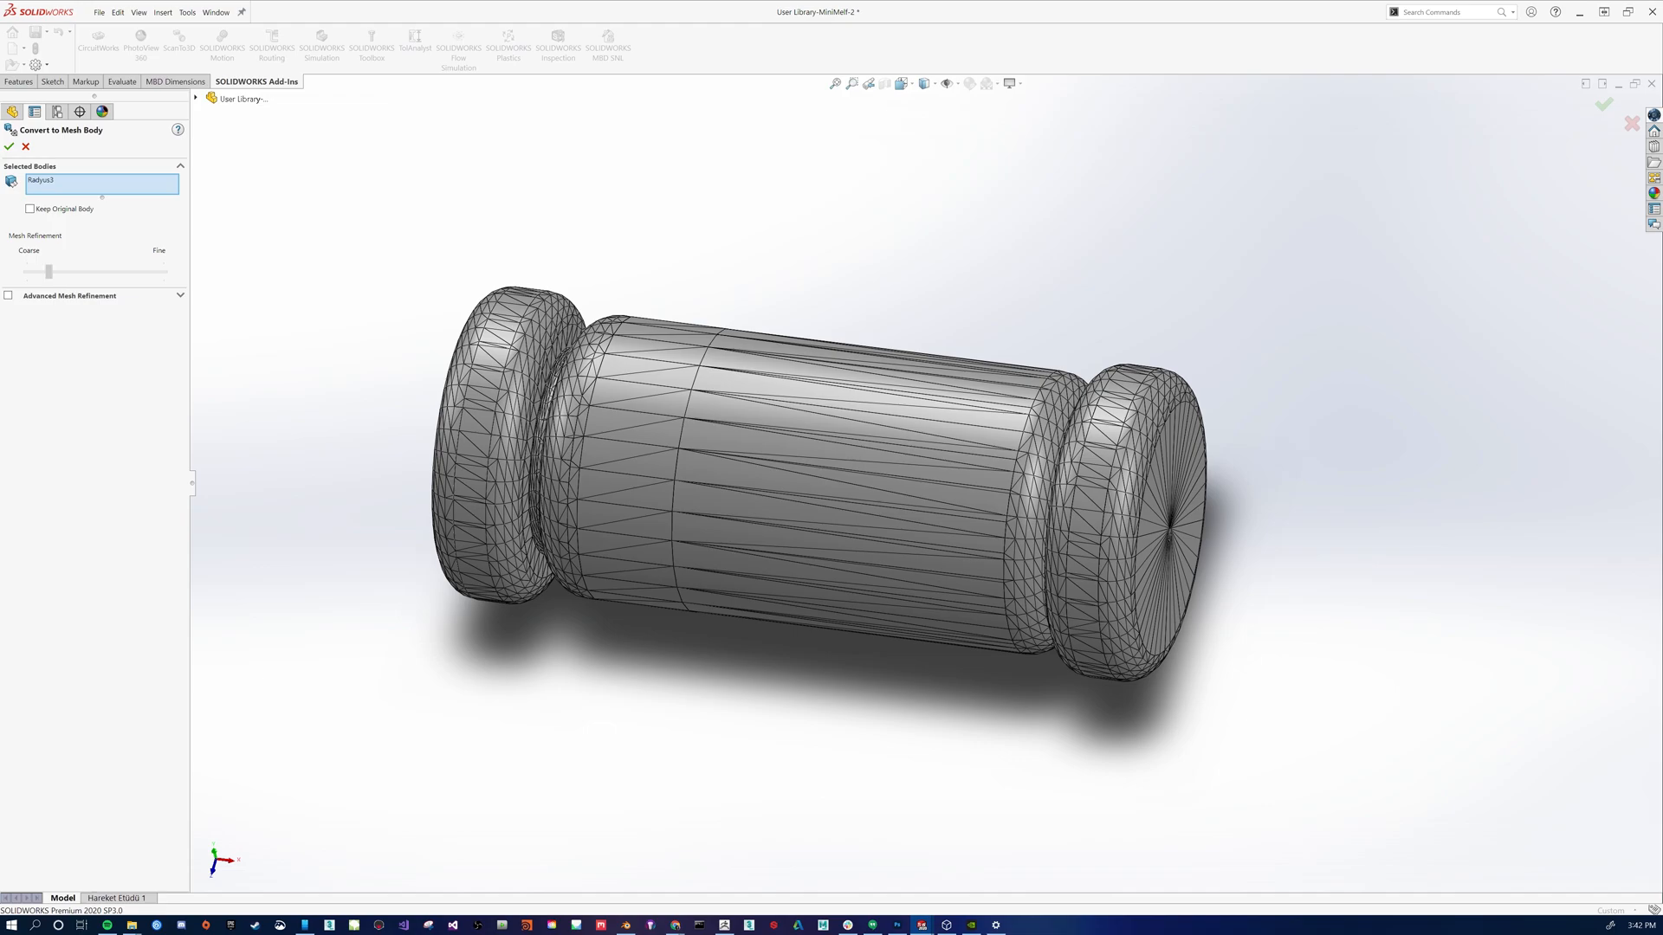
pyautogui.moveTo(31, 272); pyautogui.dragTo(40, 272)
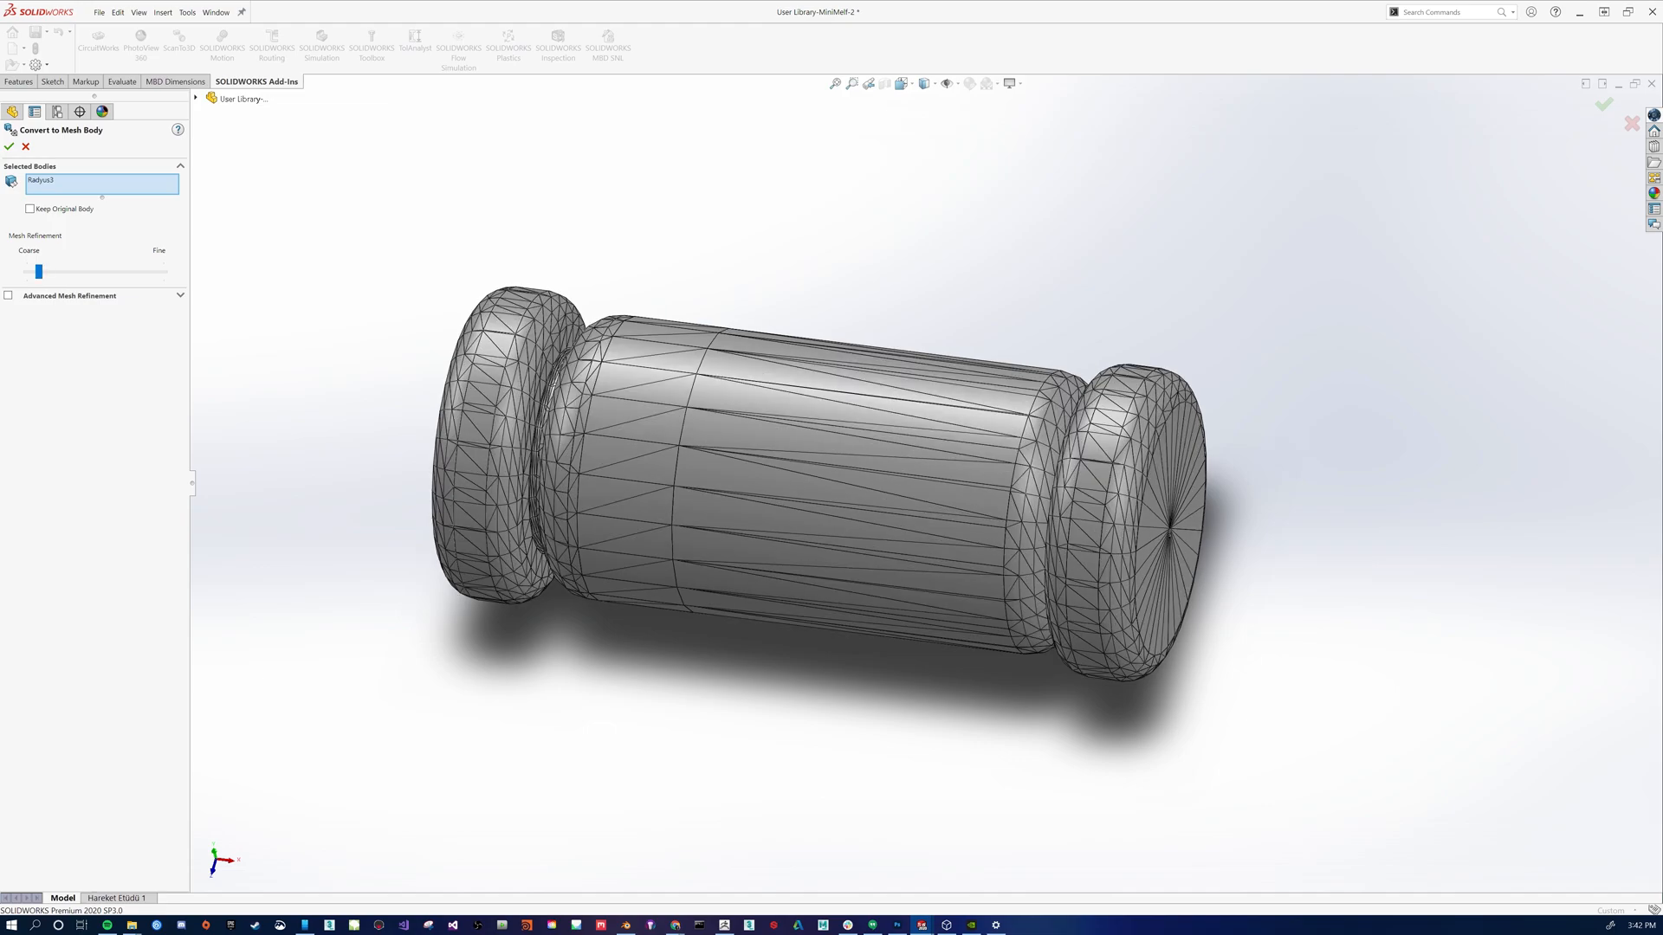
pyautogui.moveTo(39, 272); pyautogui.dragTo(59, 272)
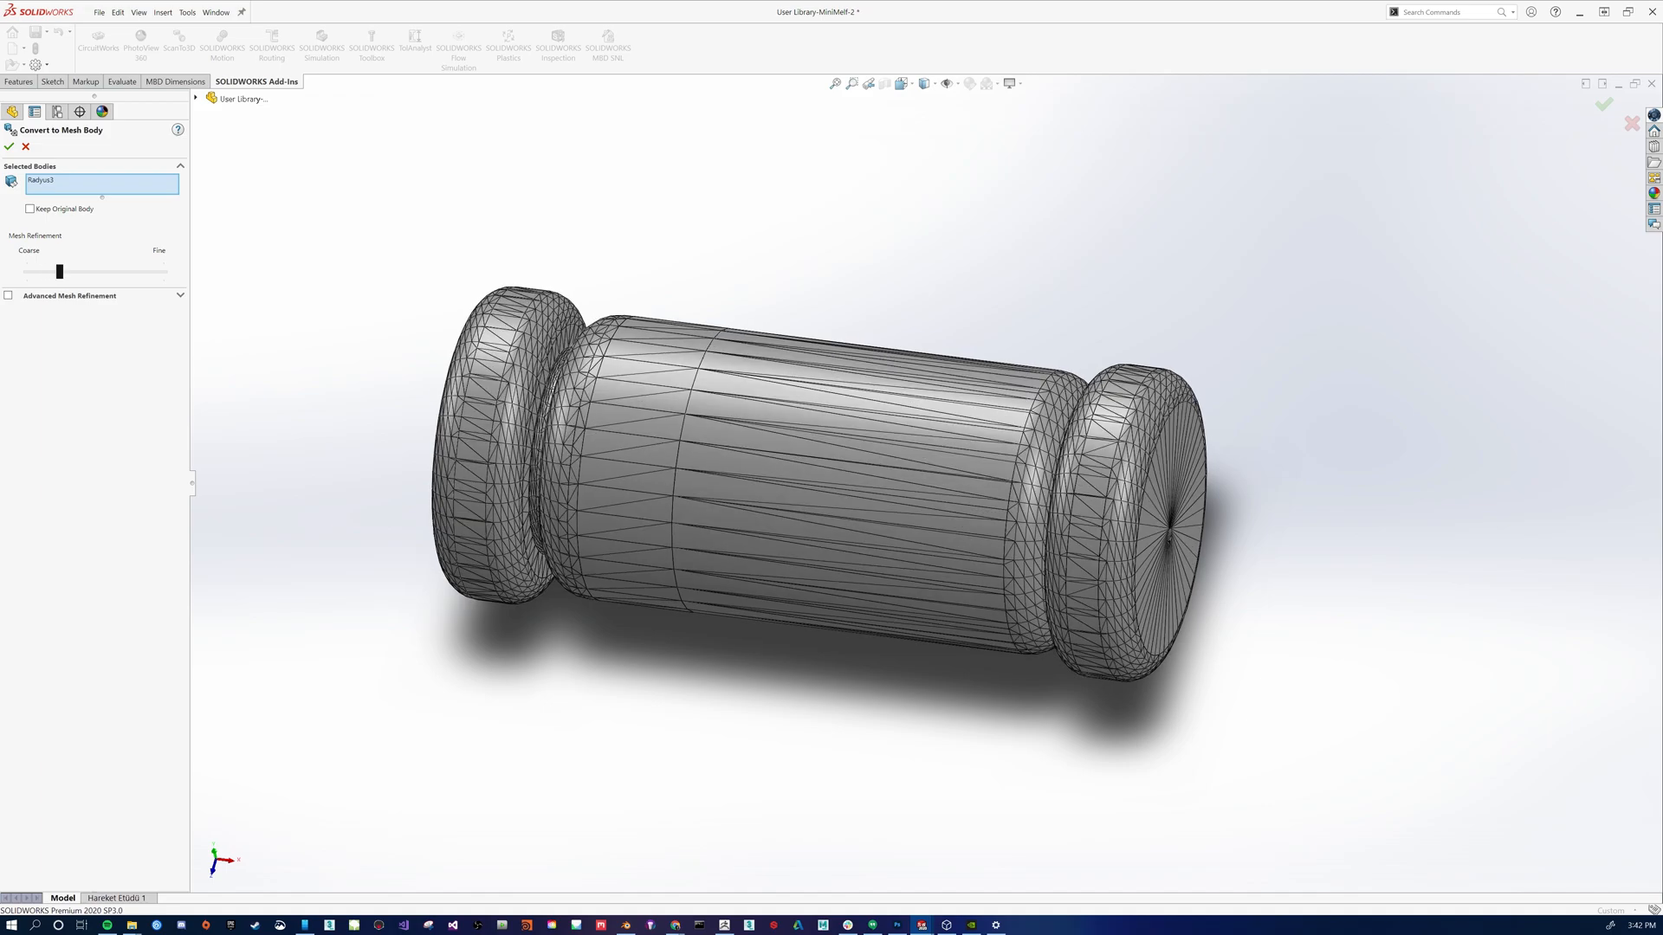
pyautogui.moveTo(59, 272); pyautogui.dragTo(35, 272)
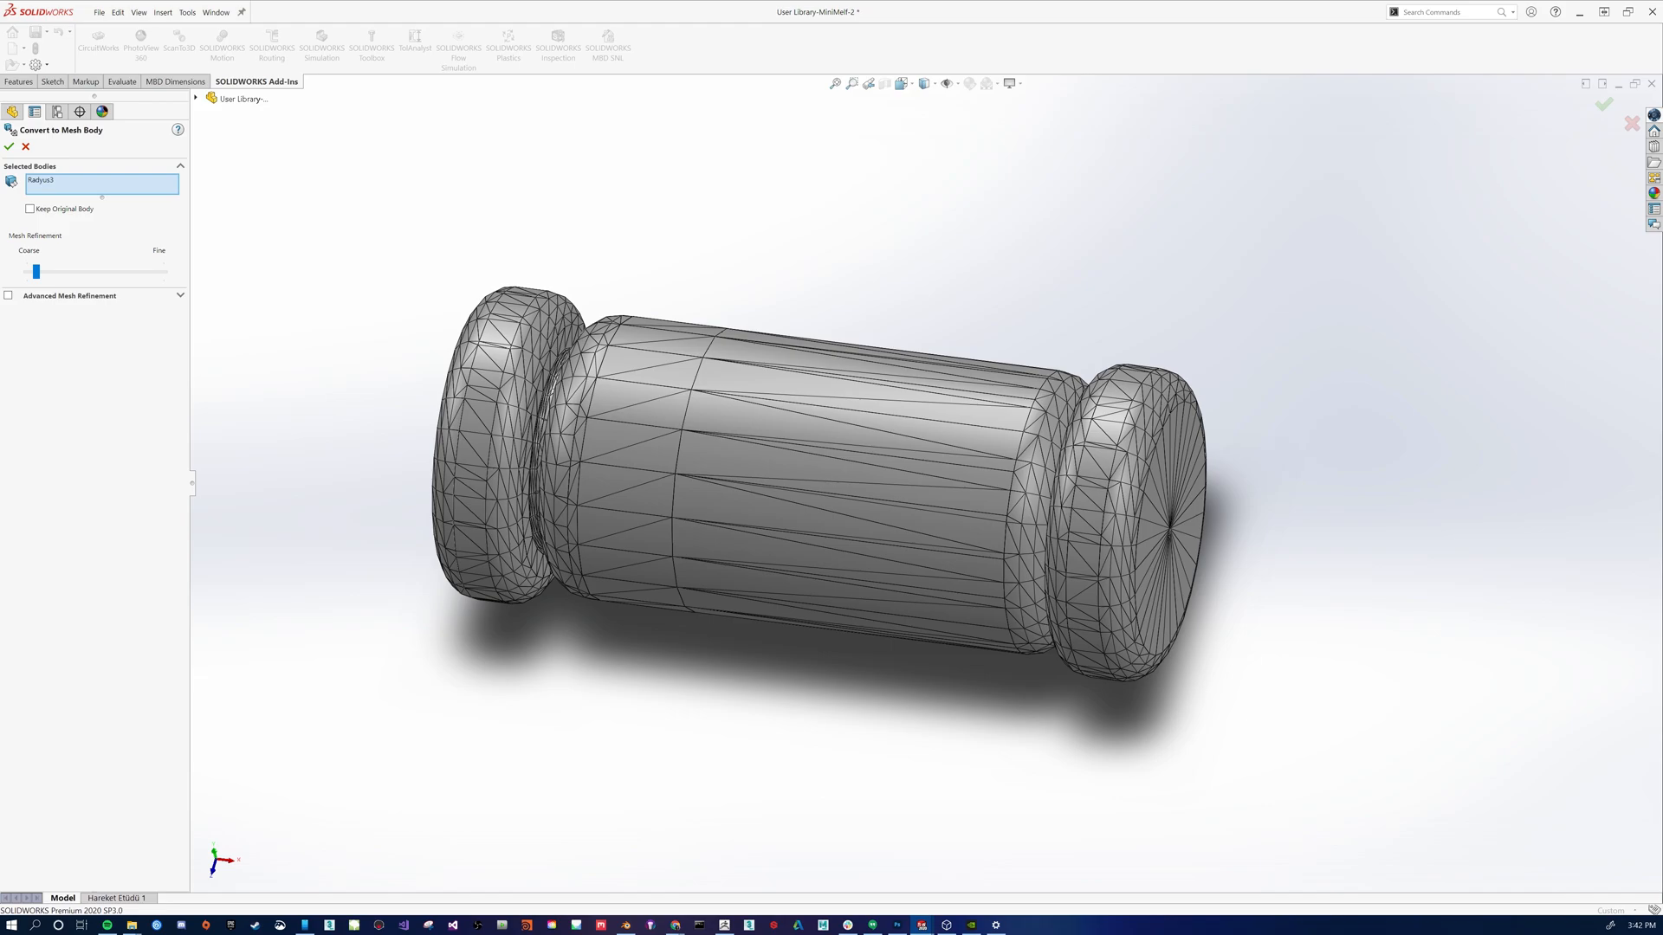
# - Enable Advanced Mesh Refinement to show distance and angle deviation values
pyautogui.click(9, 295)
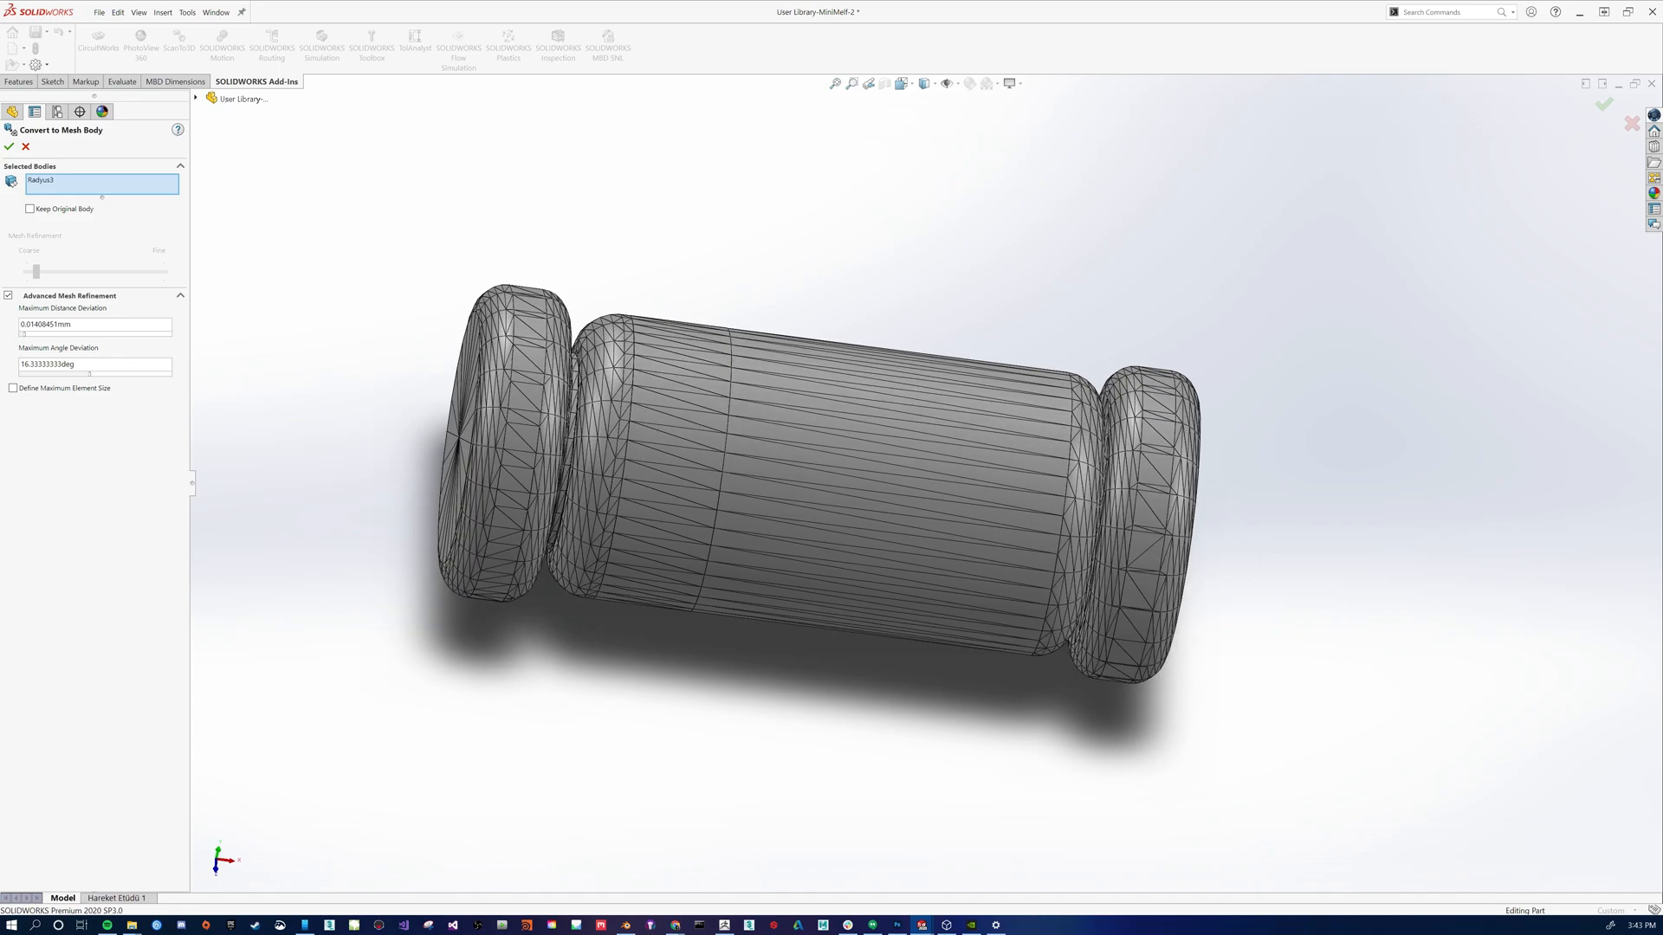
# - Define a maximum element size of 0.23809524mm and accept the mesh conversion
pyautogui.click(14, 388)
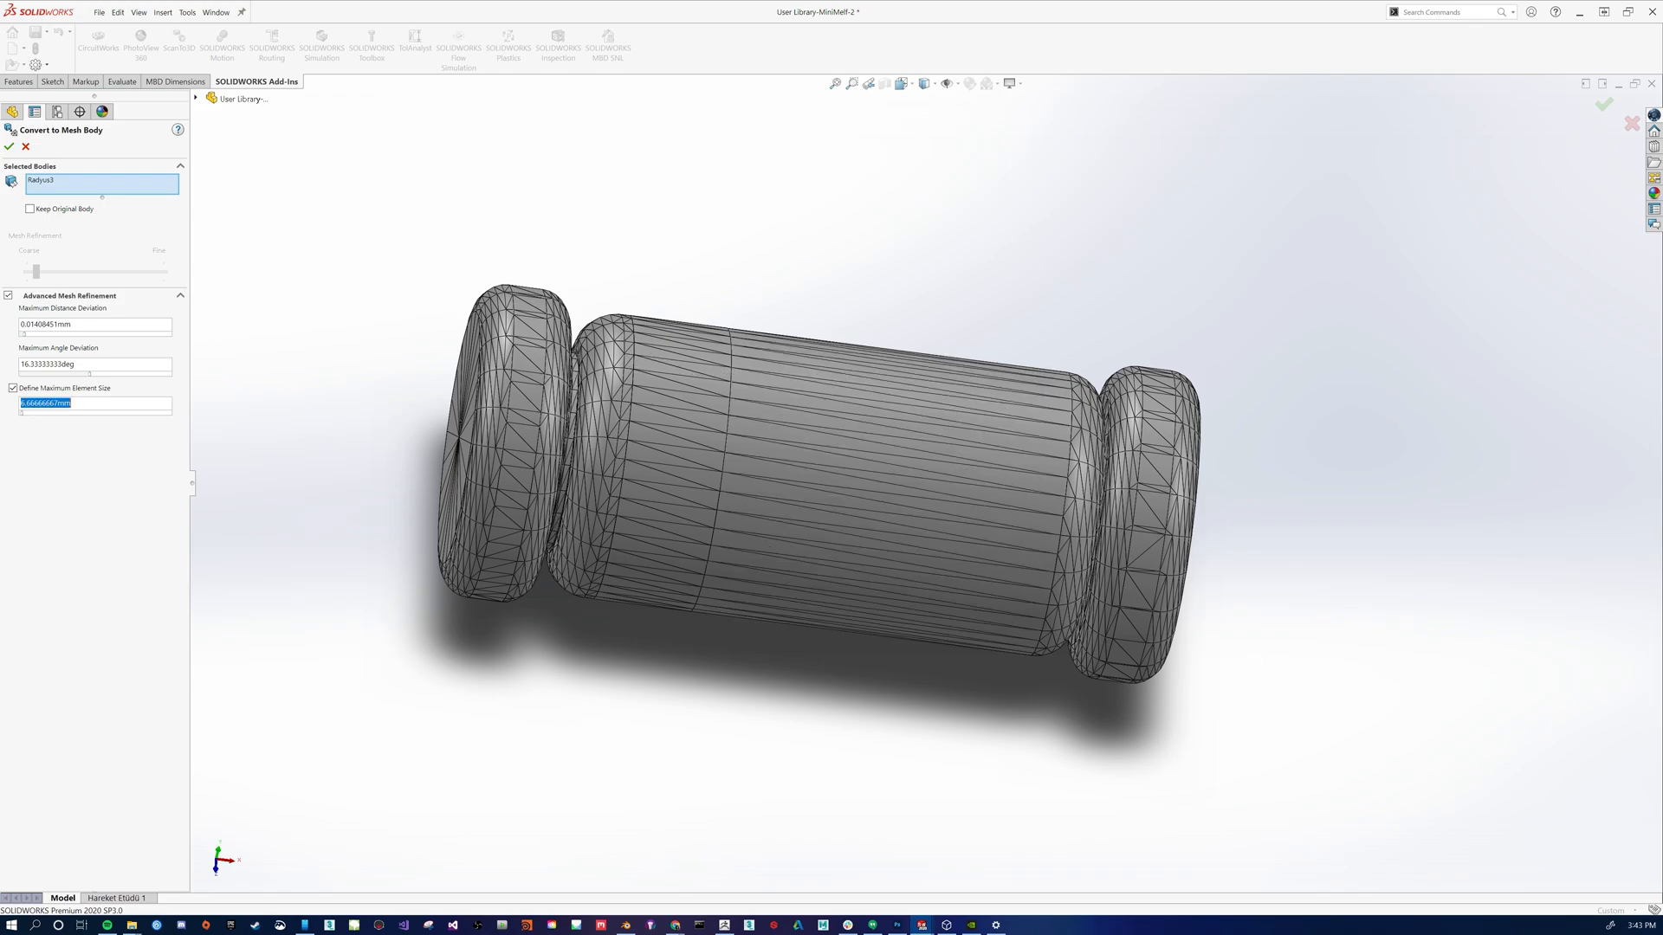
pyautogui.write('0.20618857mm')
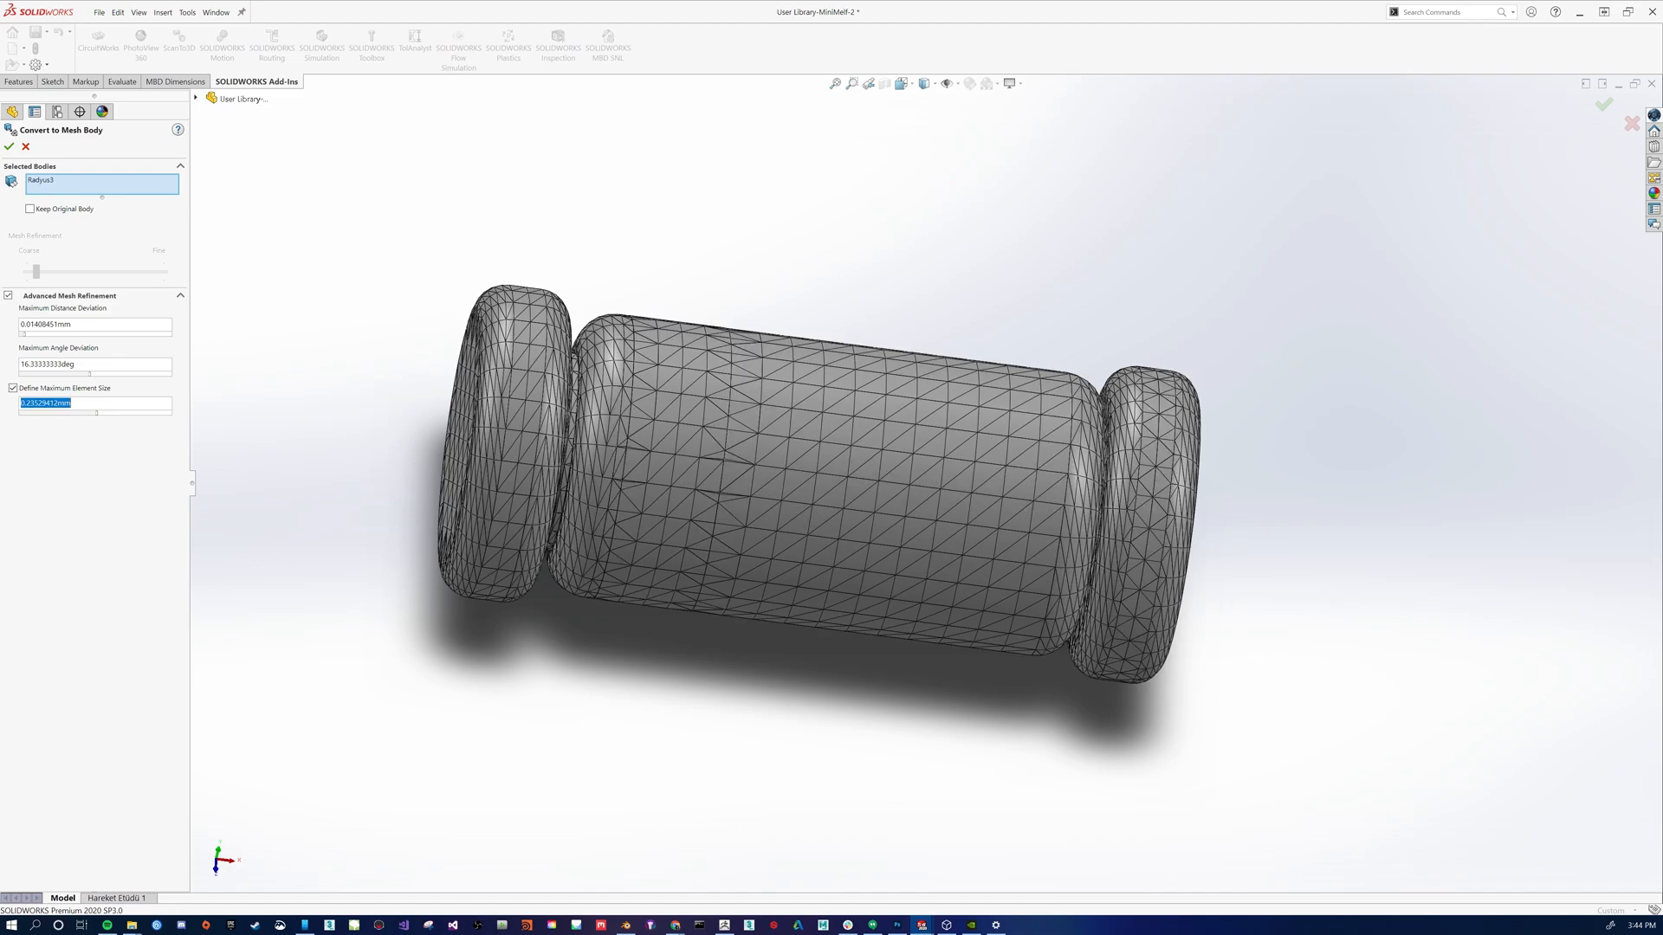
pyautogui.write('0.23809524mm')
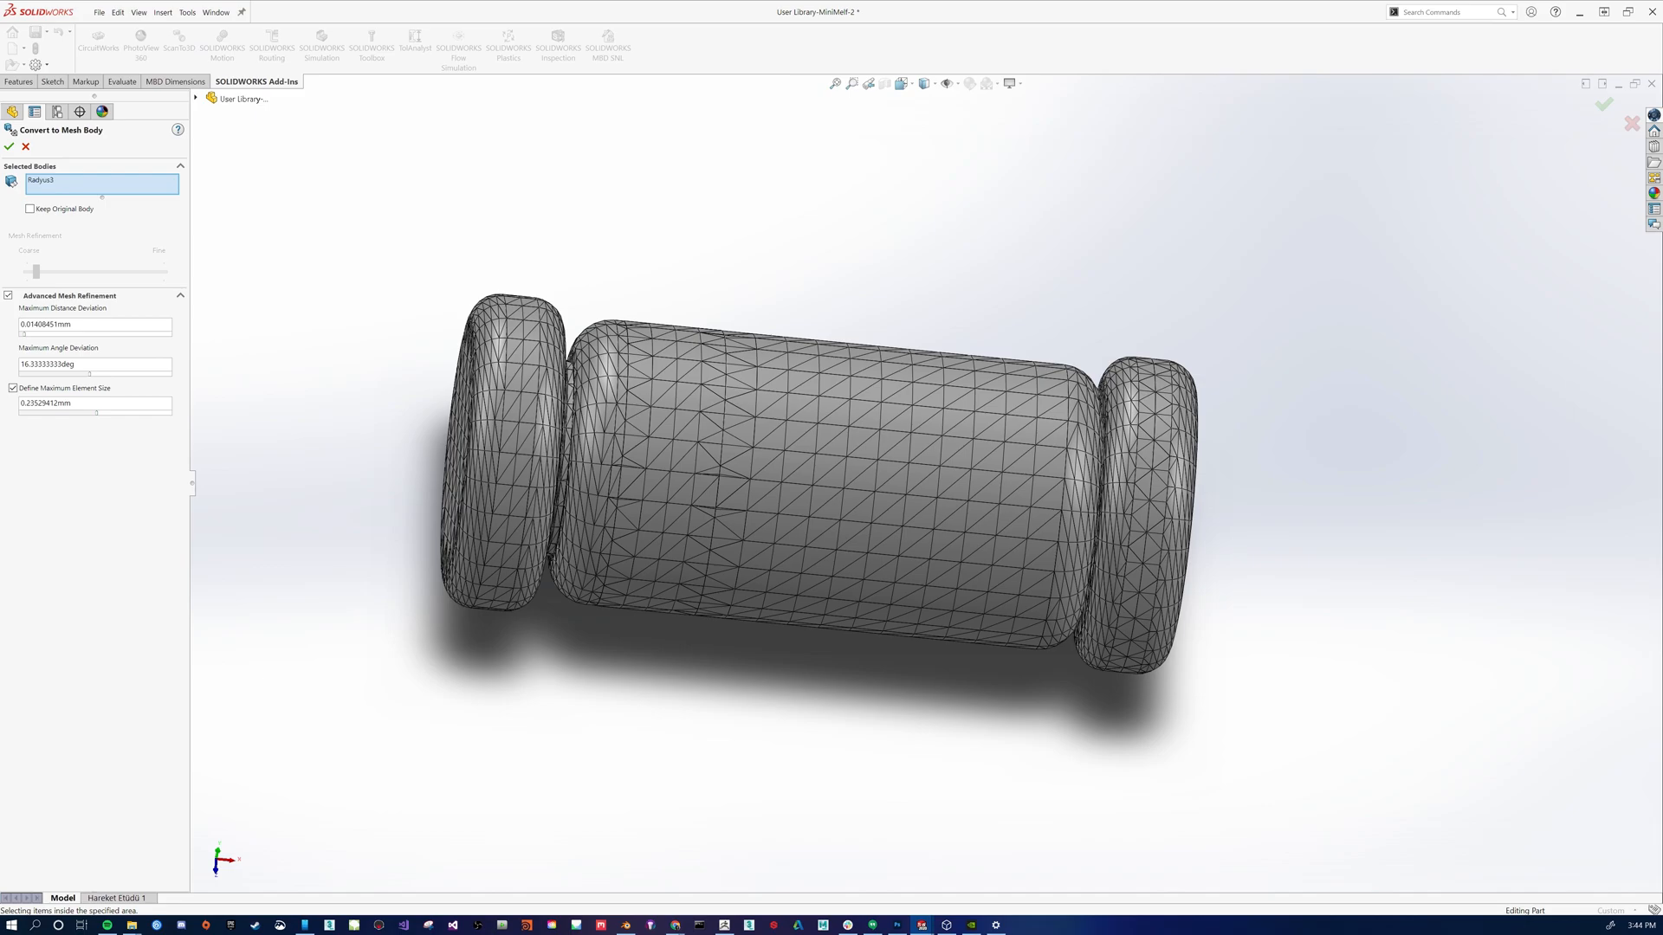
pyautogui.click(9, 145)
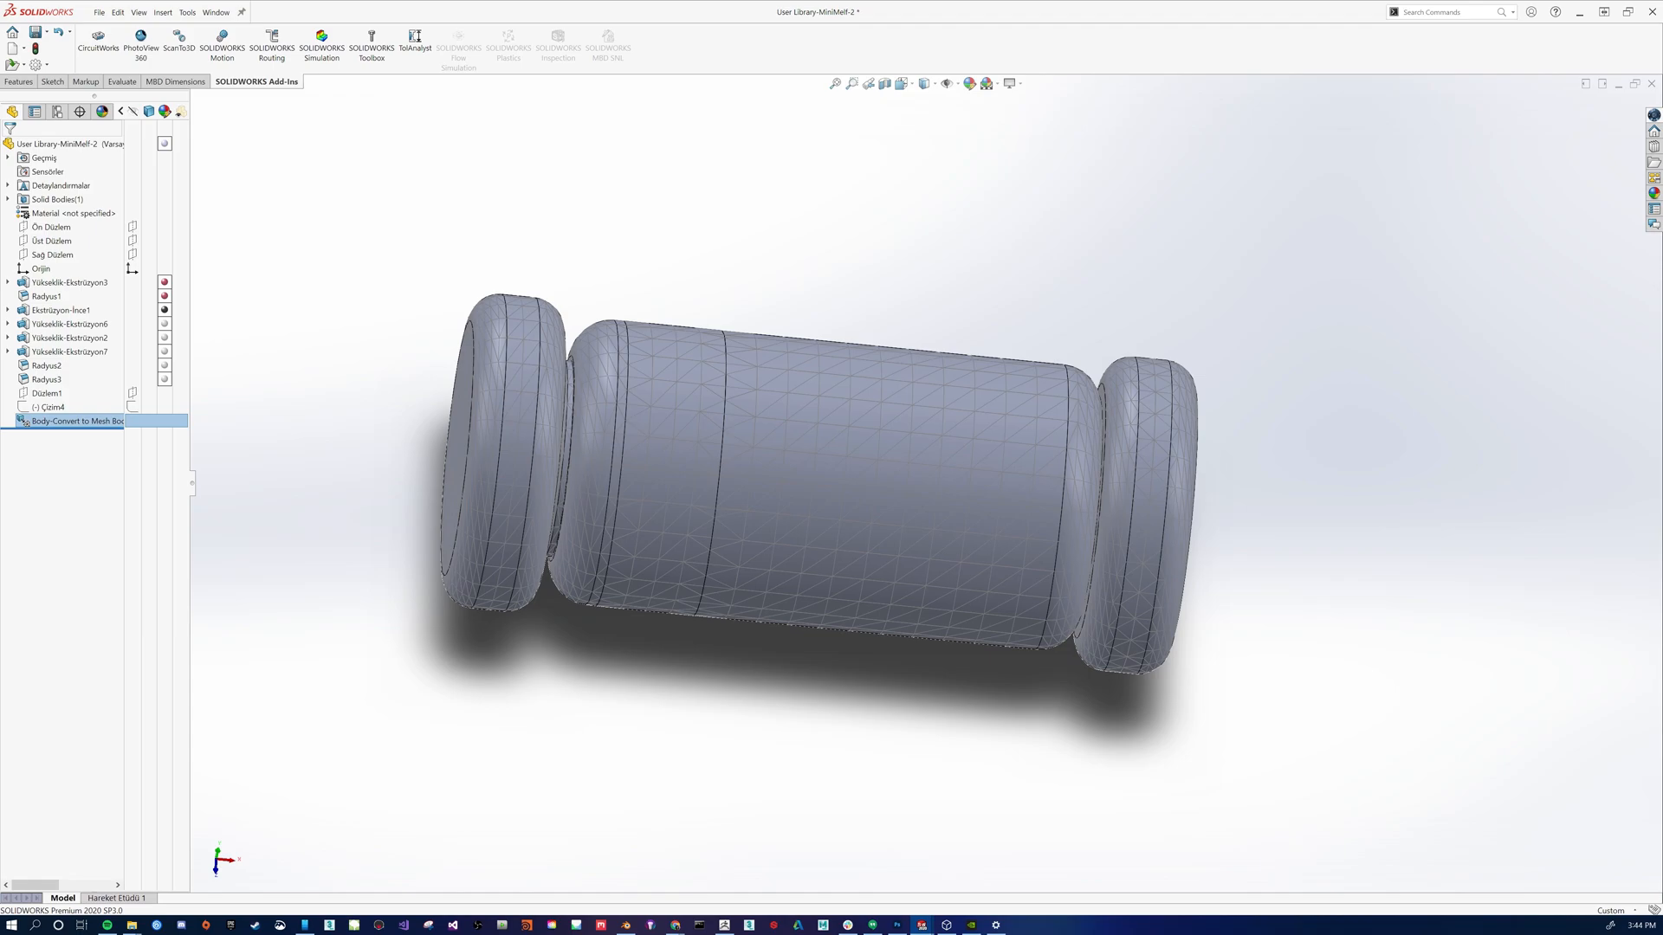
pyautogui.click(99, 12)
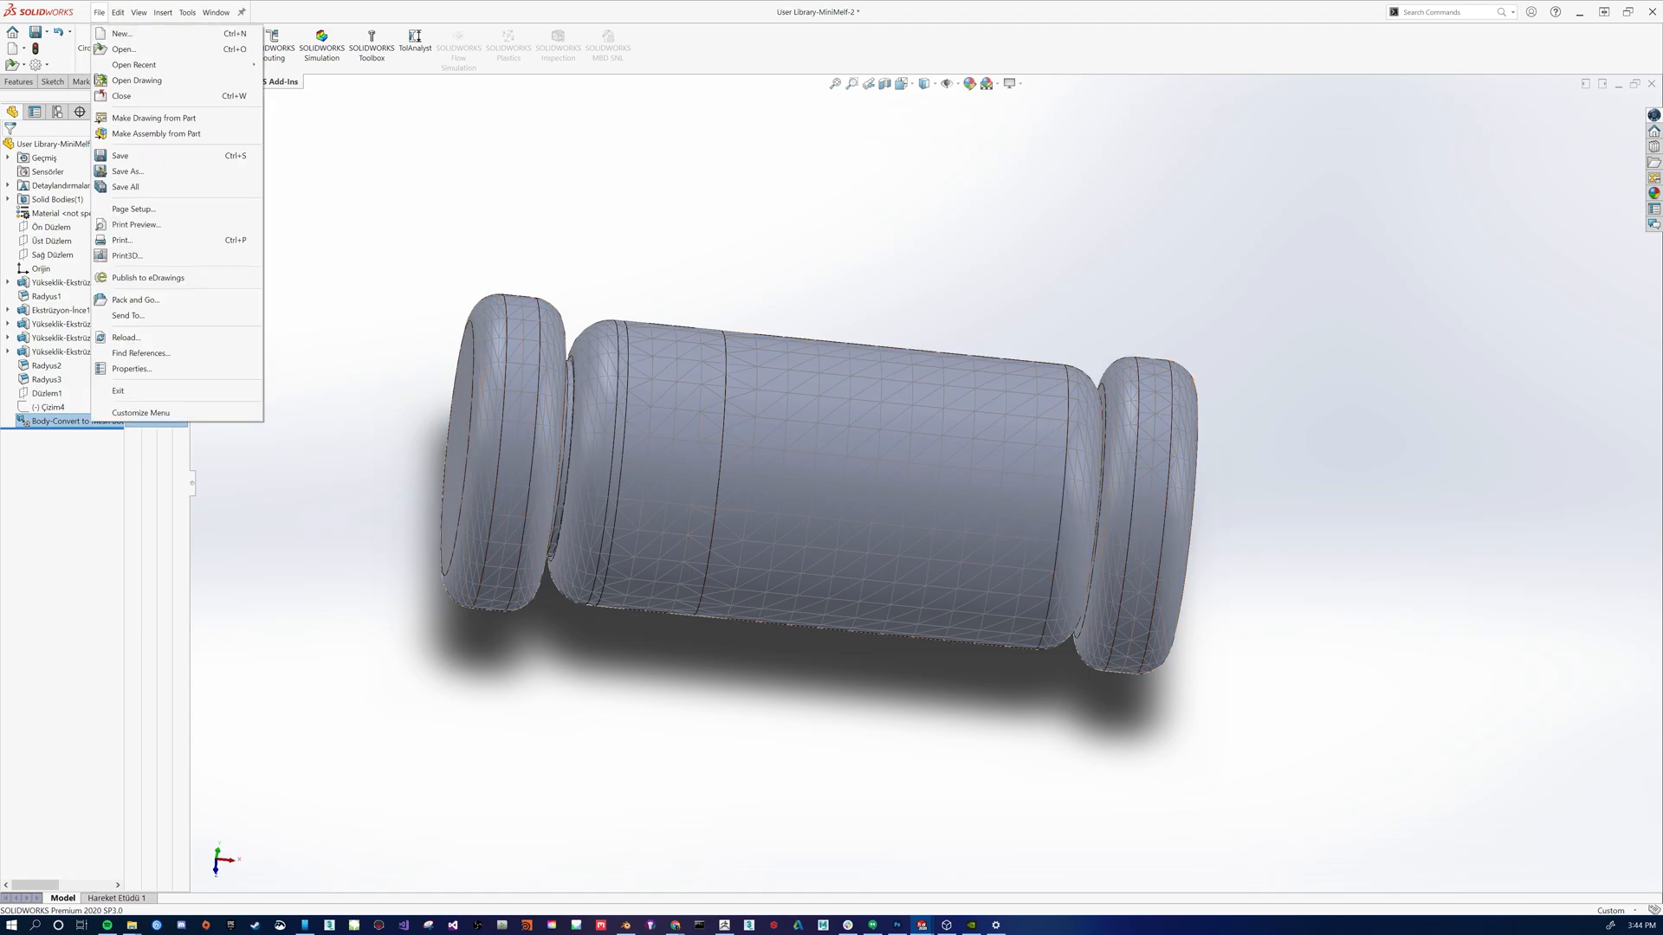
# - Save As Diode.STL, replacing the existing file and approving the 4958-triangle summary
pyautogui.click(126, 172)
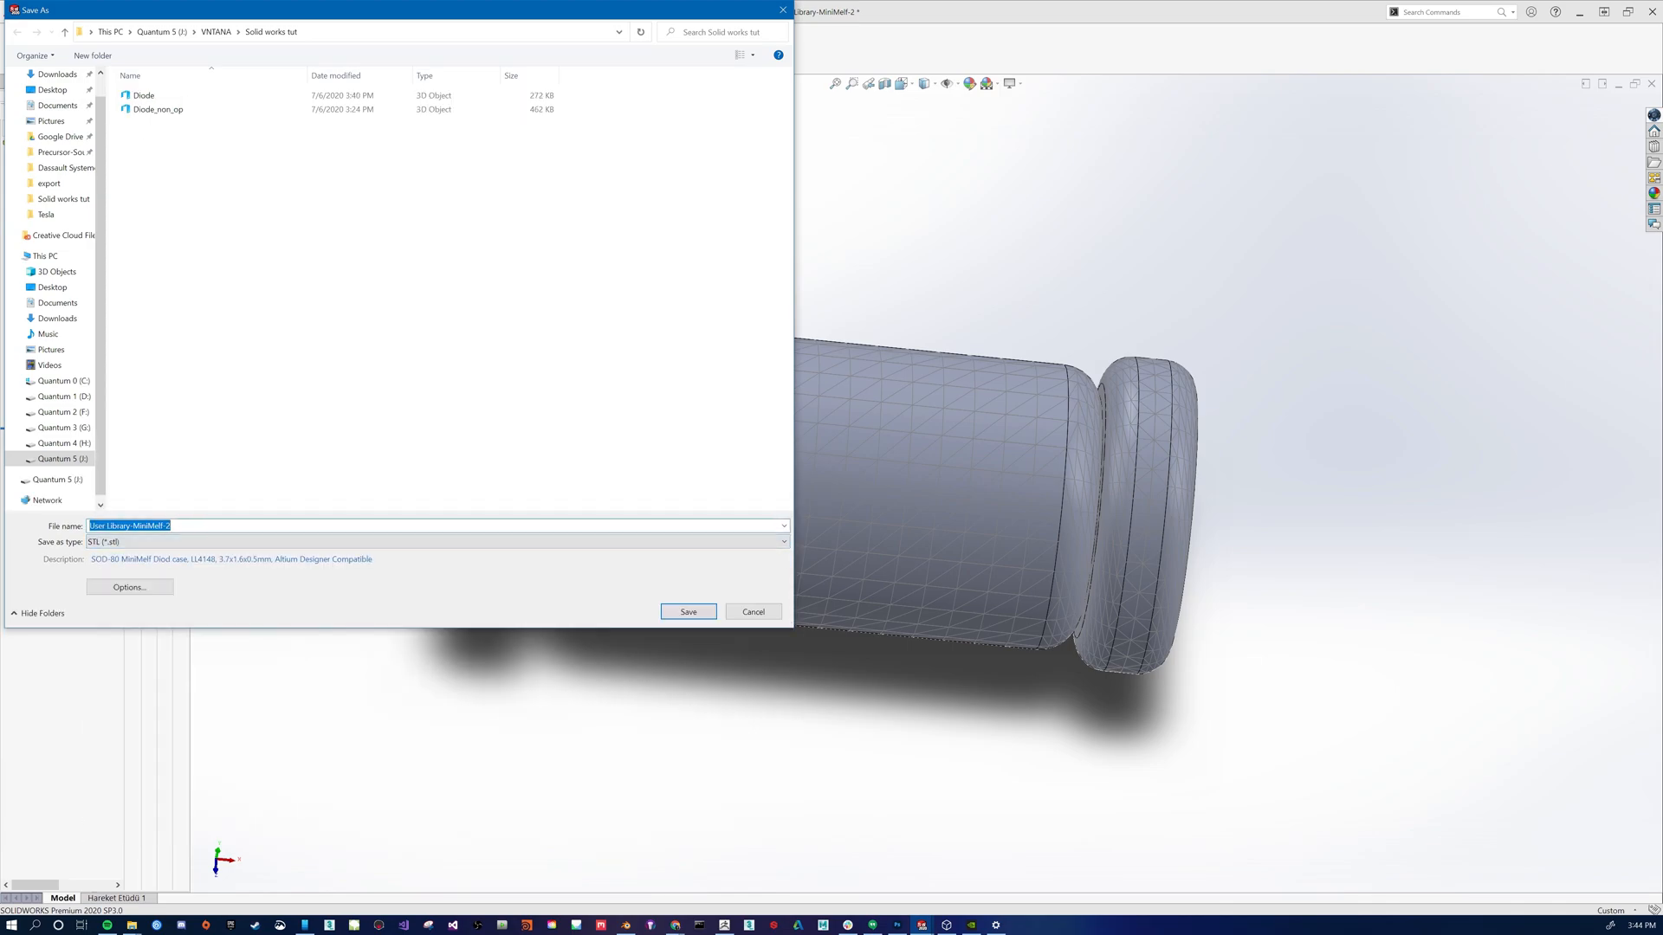
pyautogui.click(688, 612)
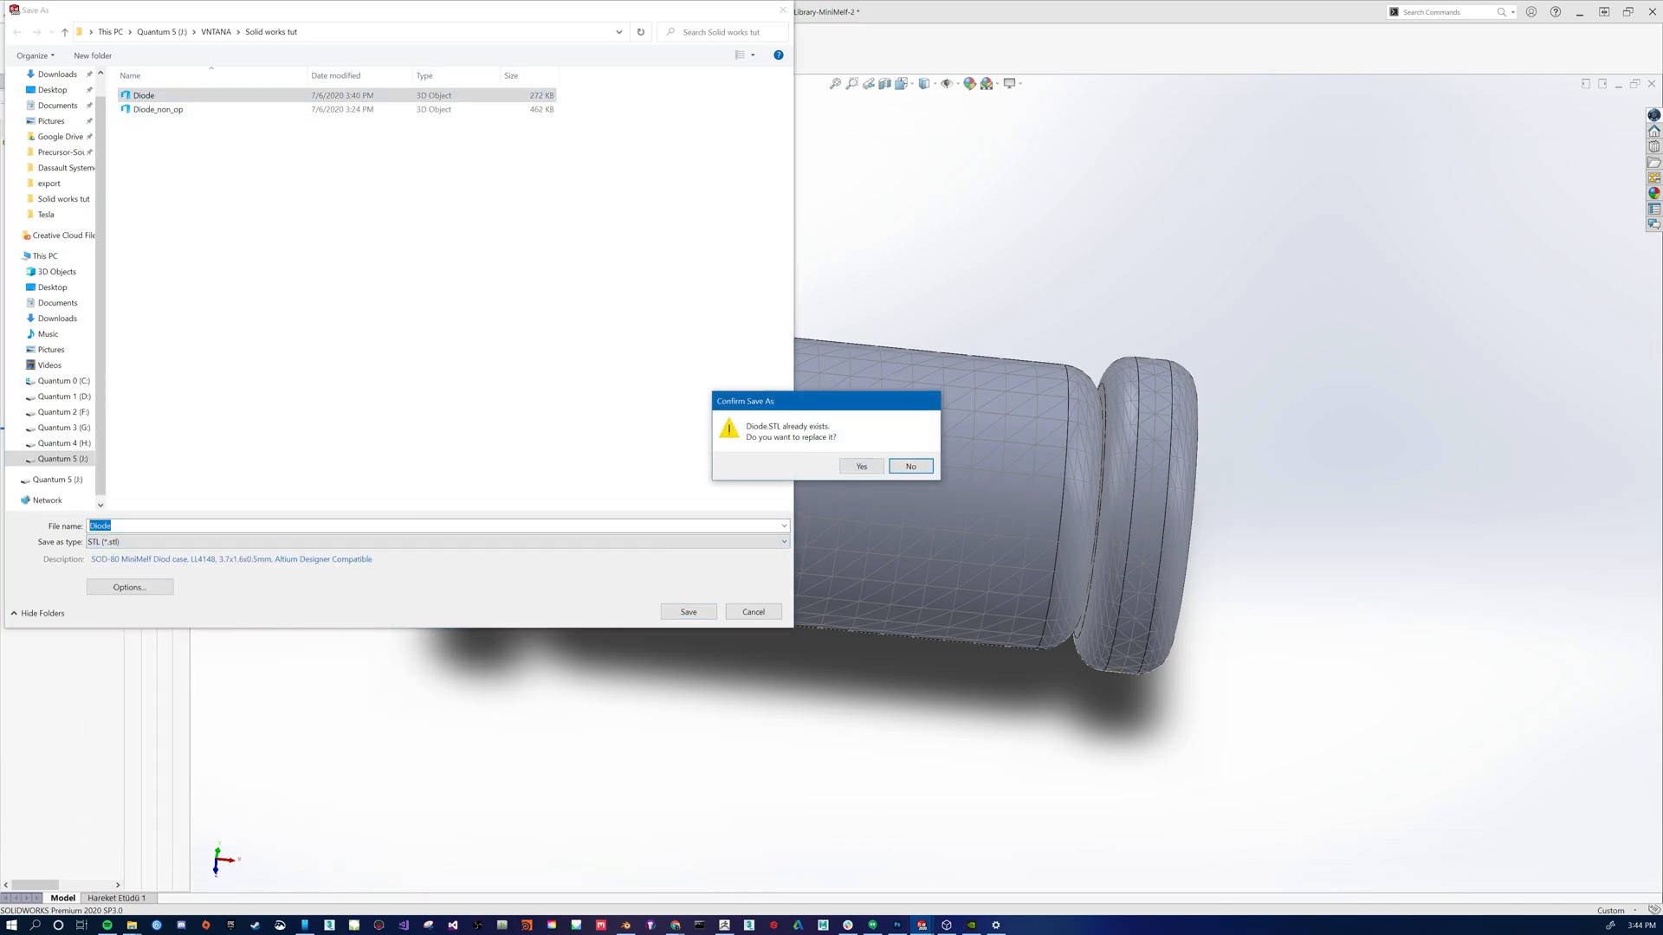
pyautogui.click(861, 466)
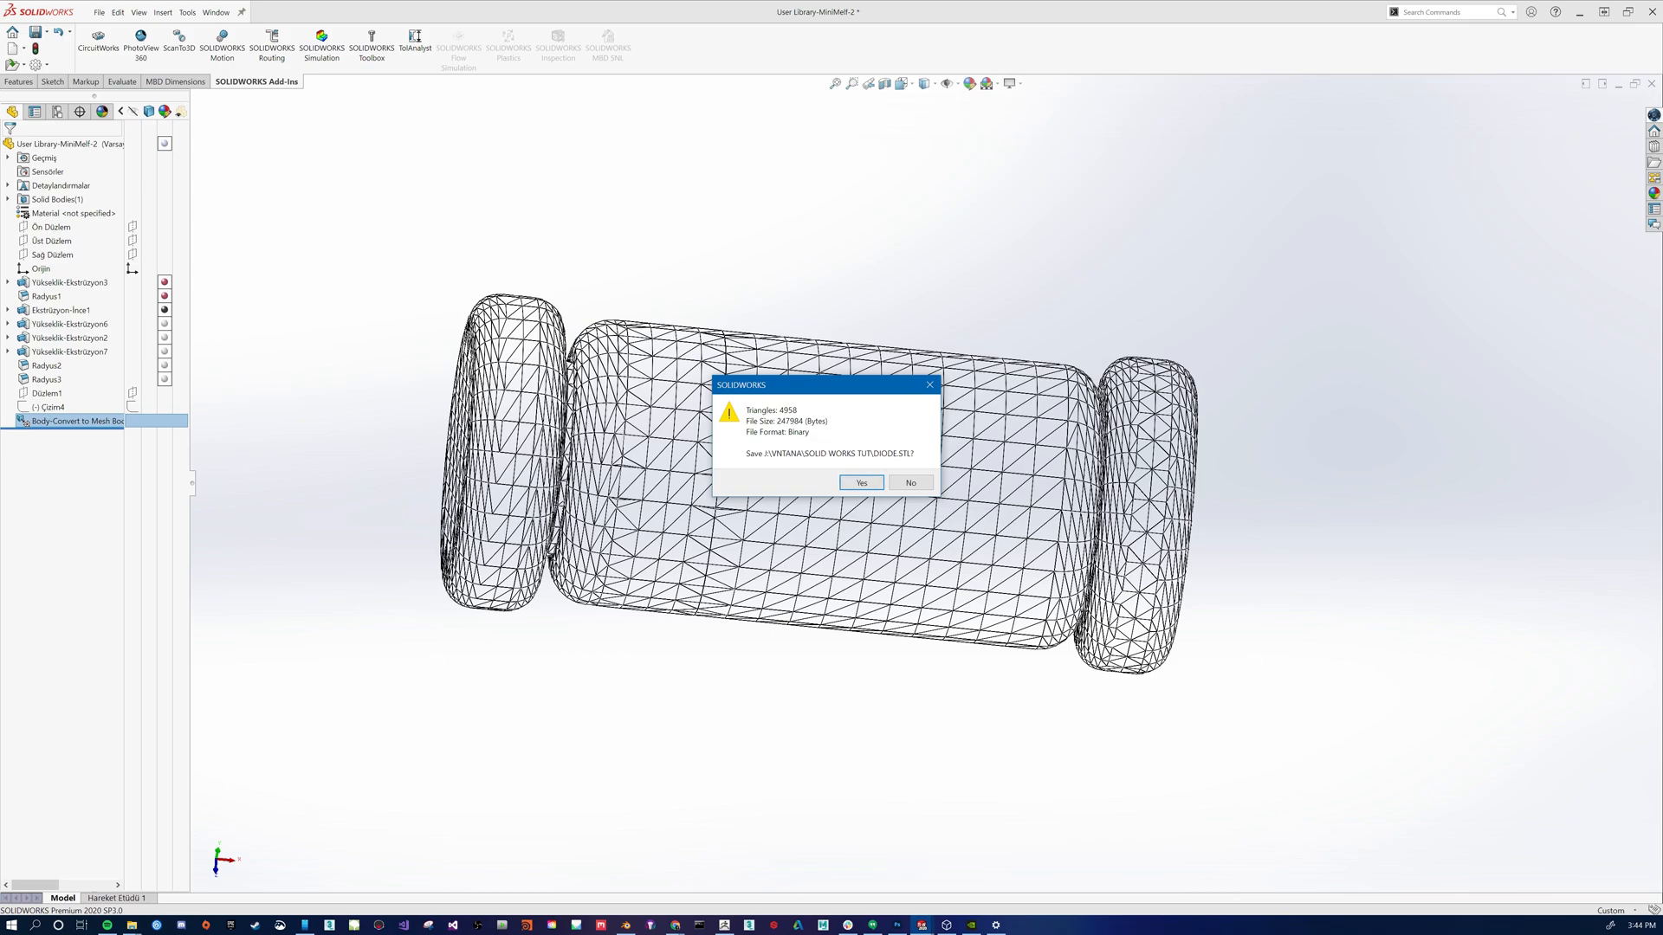
pyautogui.click(859, 484)
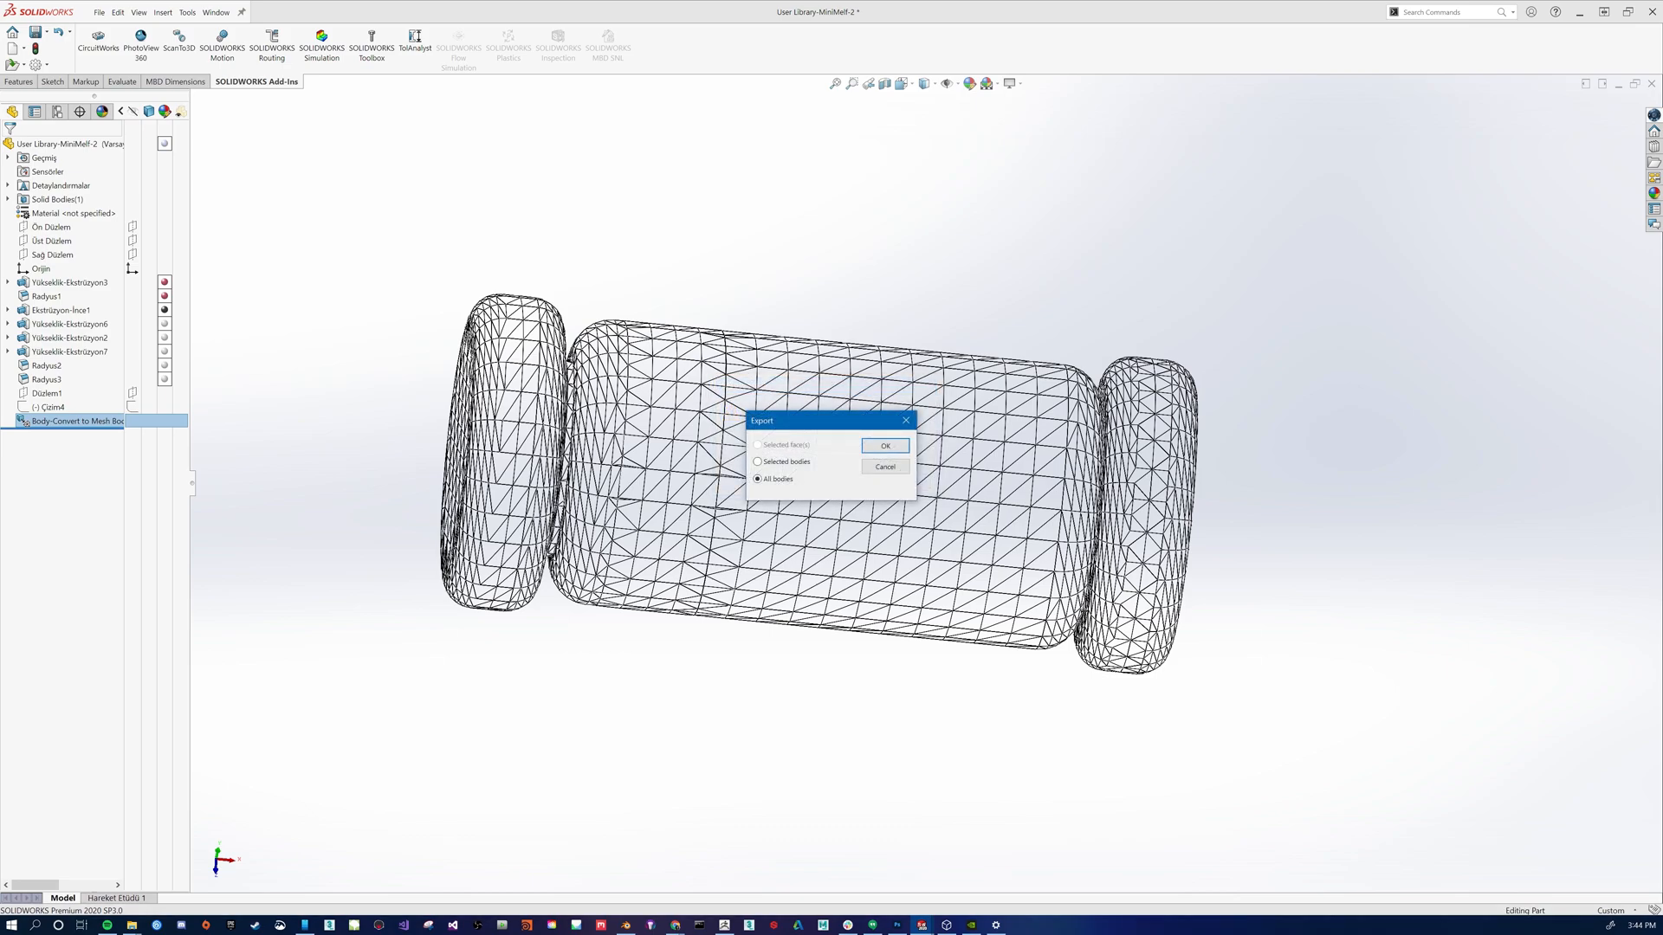